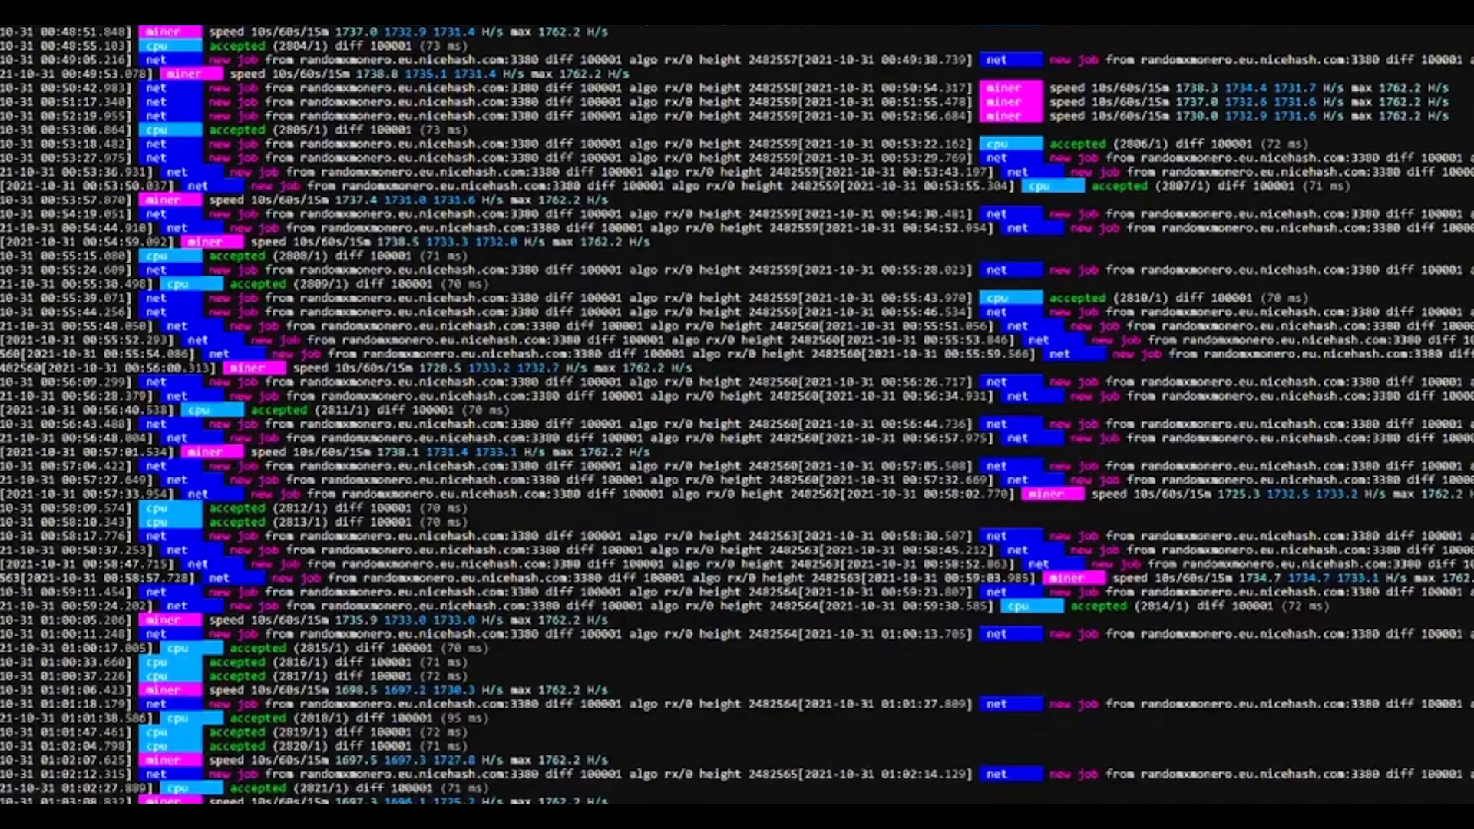
{"action": "scroll", "scroll_direction": "down", "scroll_amount": 3}
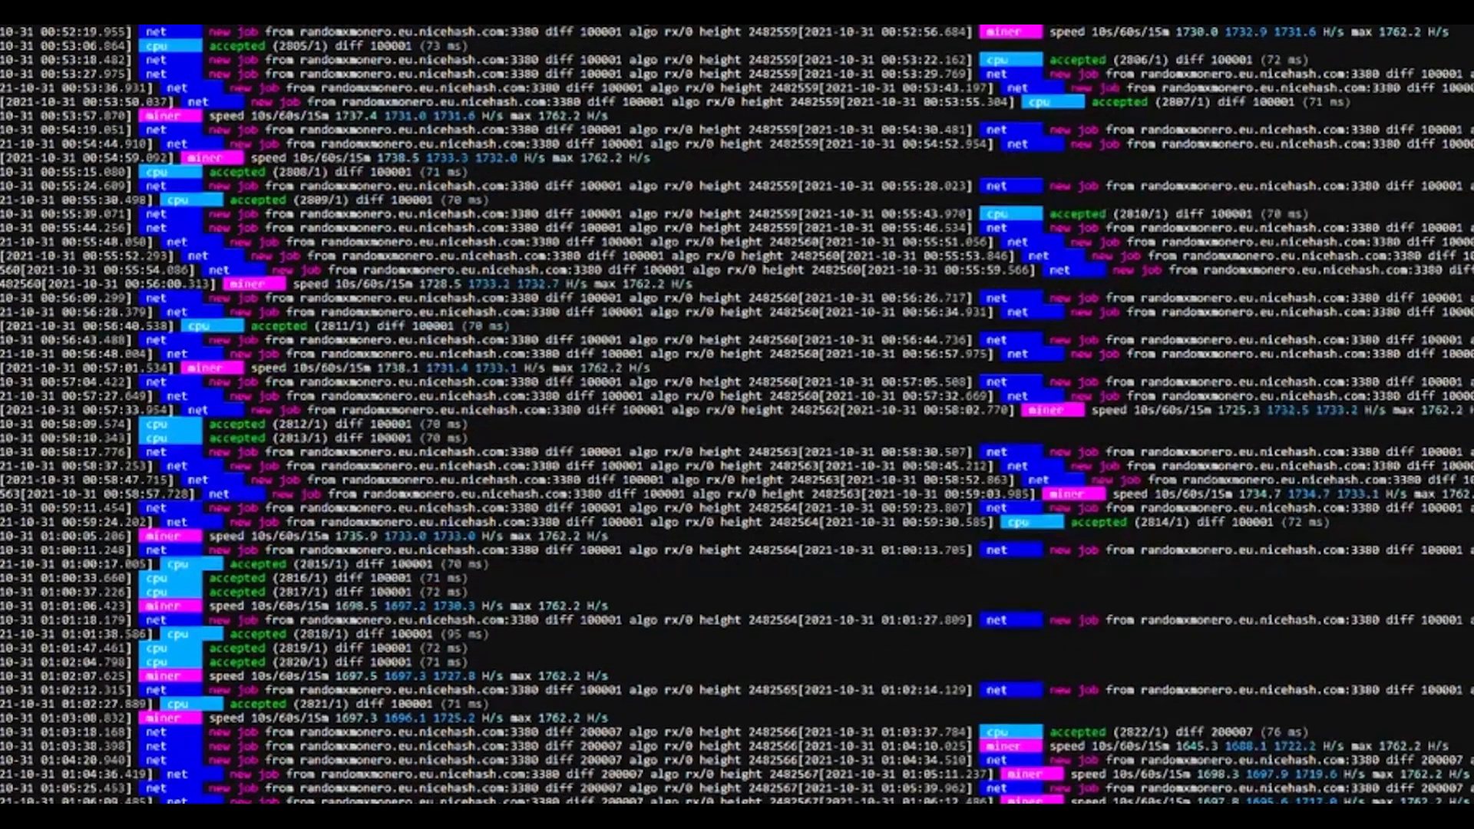
{"action": "scroll", "scroll_direction": "down", "scroll_amount": 3}
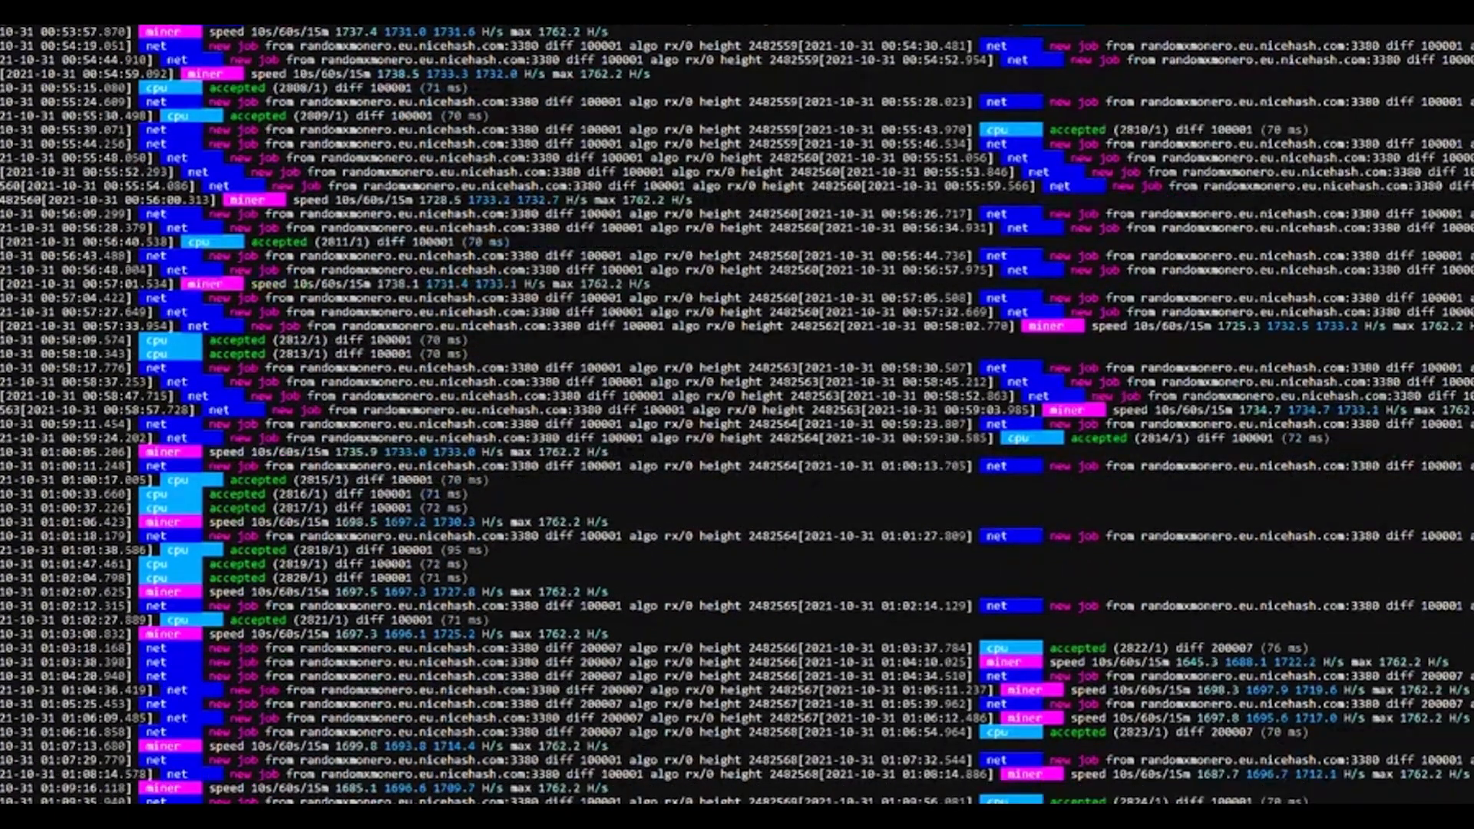
{"action": "scroll", "scroll_direction": "down", "scroll_amount": 3}
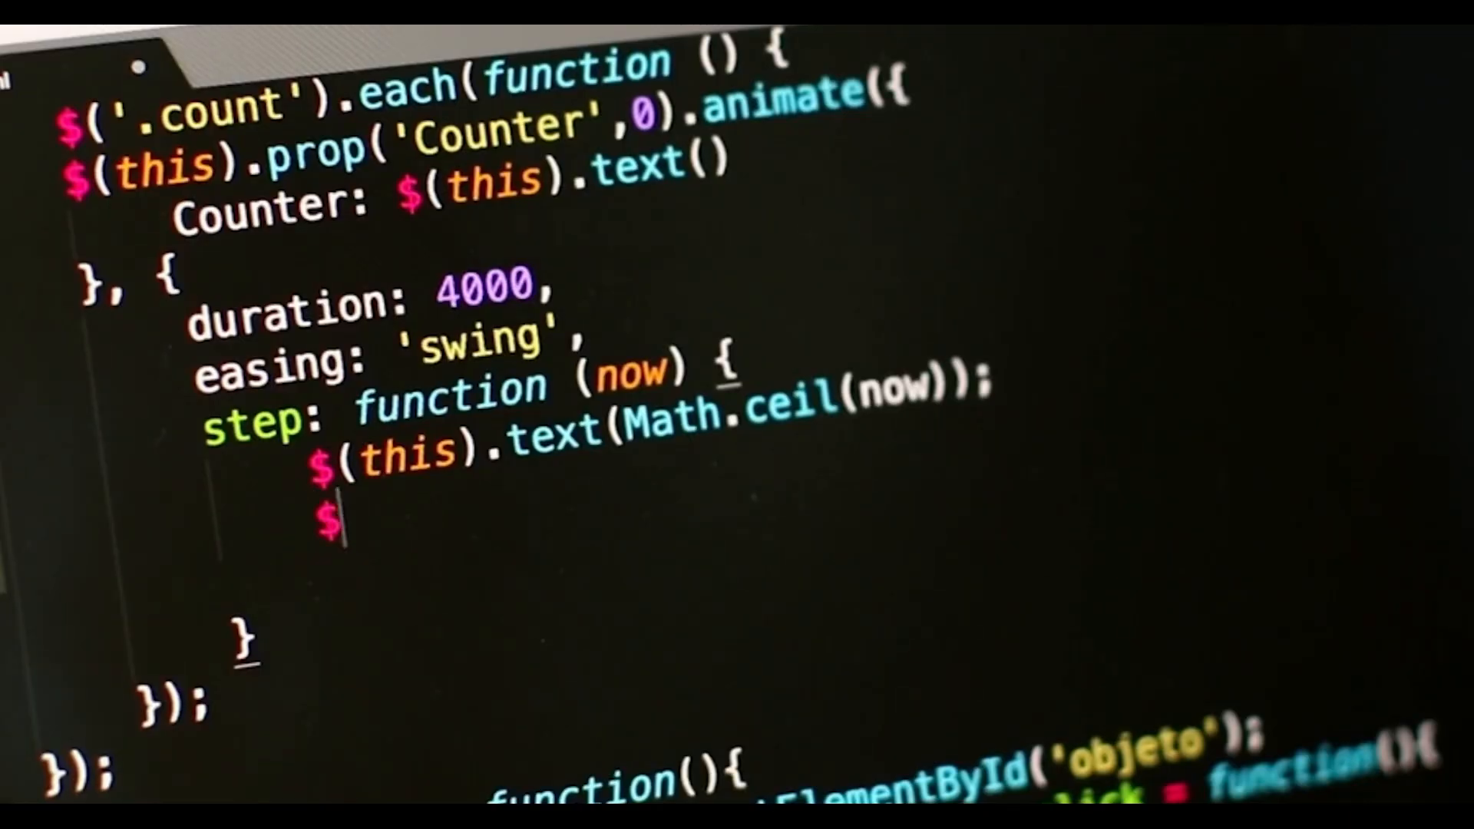
{"action": "type", "text": "(th"}
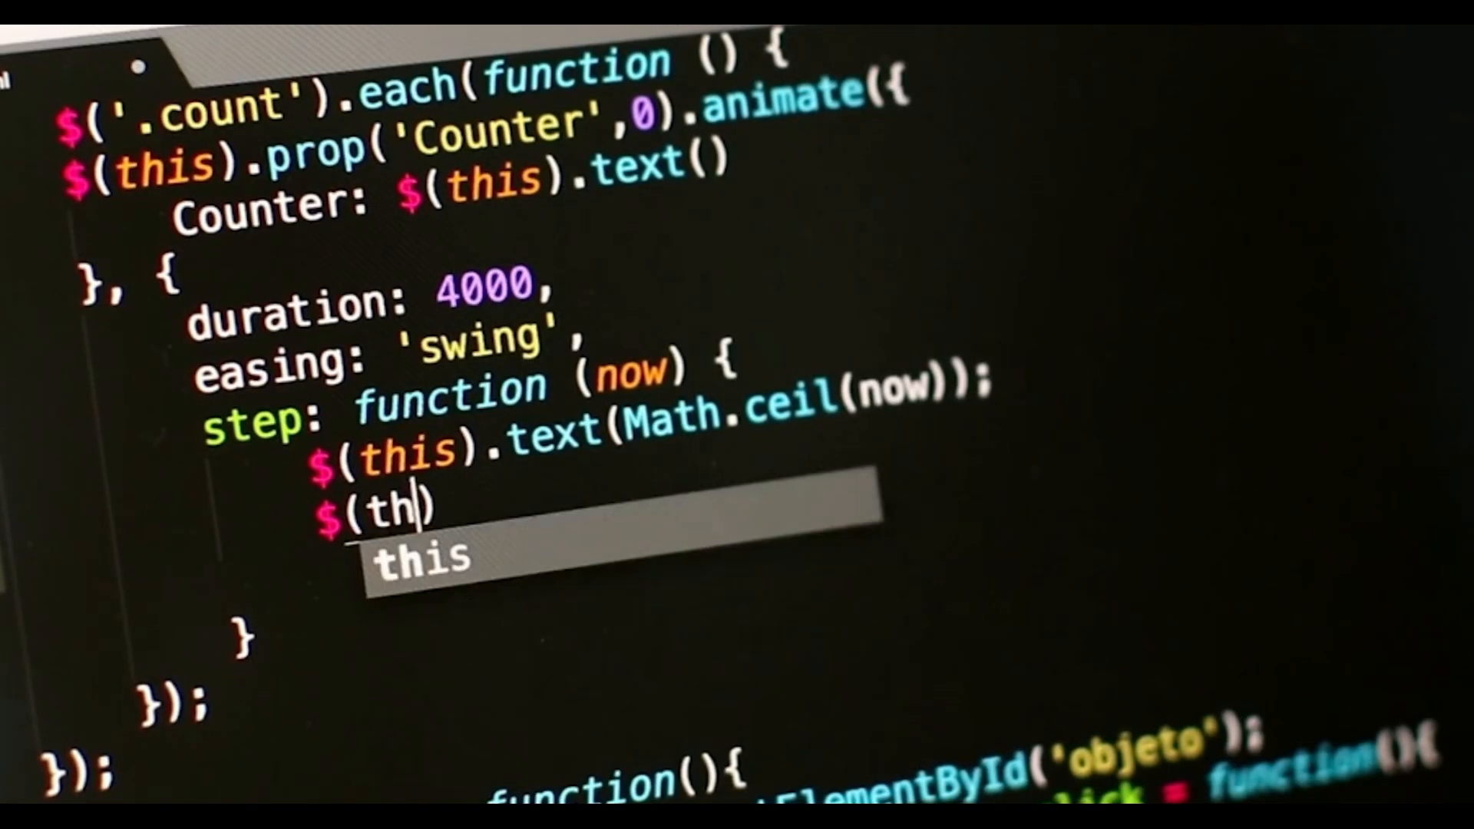